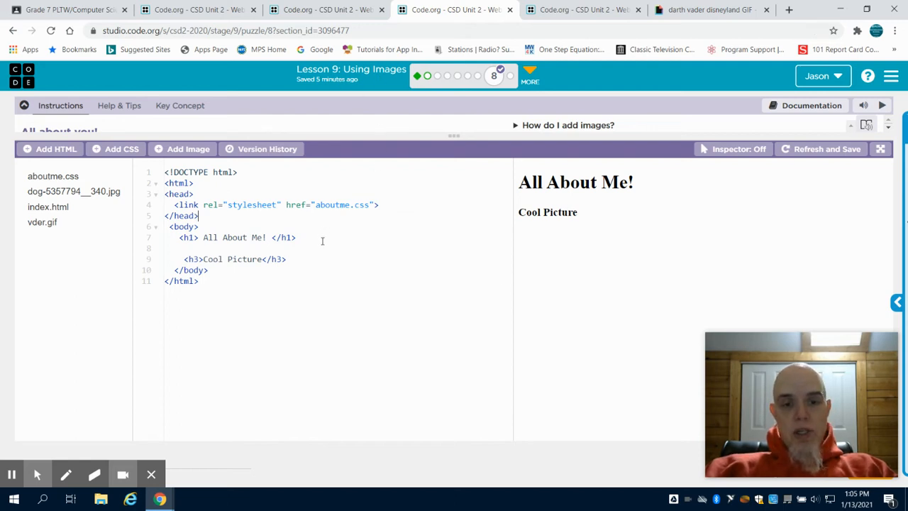
Insert blank lines below the All About Me! heading in index.html.
key(Enter)
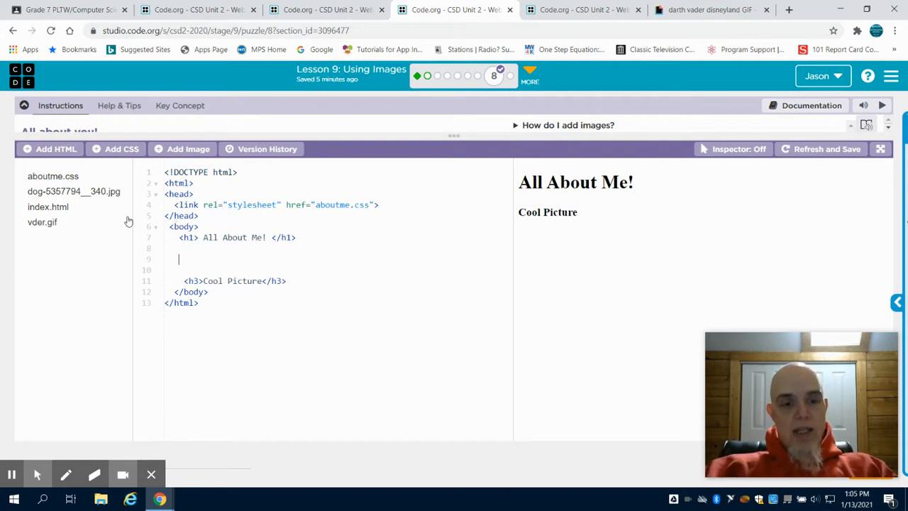
mouse_move(84, 198)
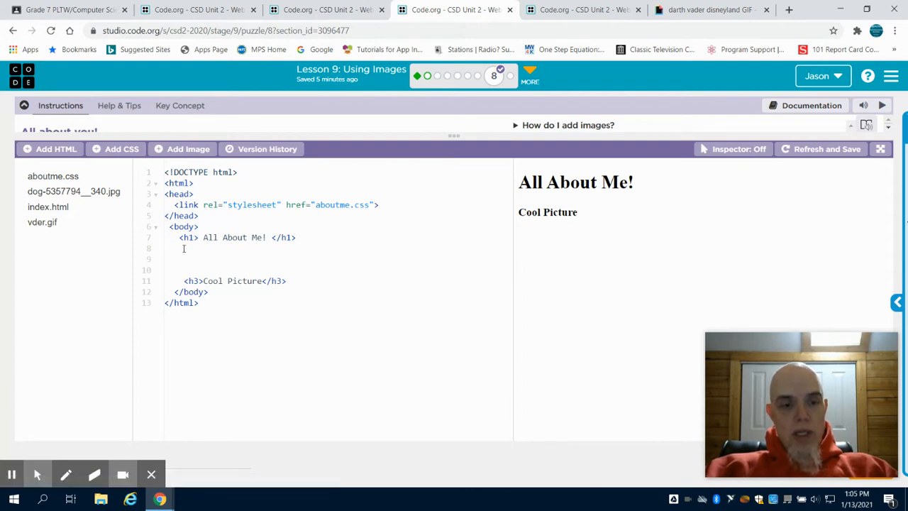
Add an img tag with source dog-5357794__340.jpg and alt text 'dog running'.
text(<)
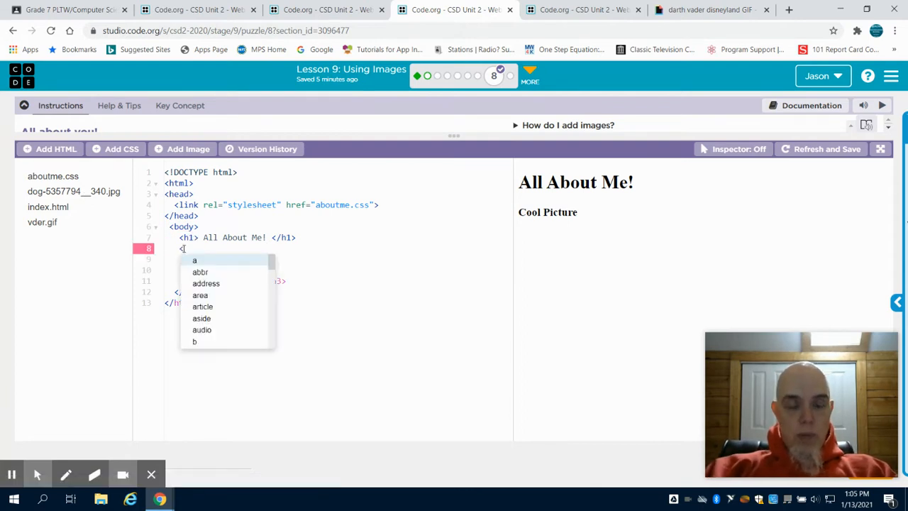
text(img)
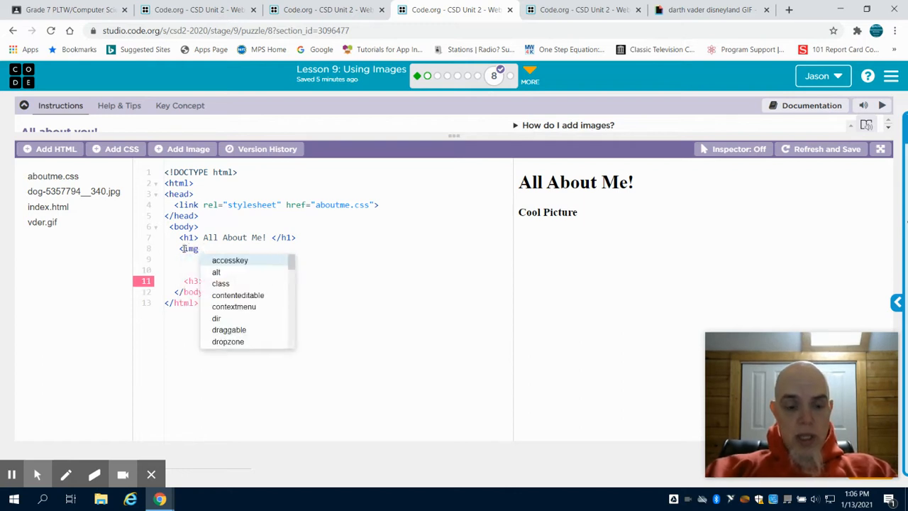
text(src=")
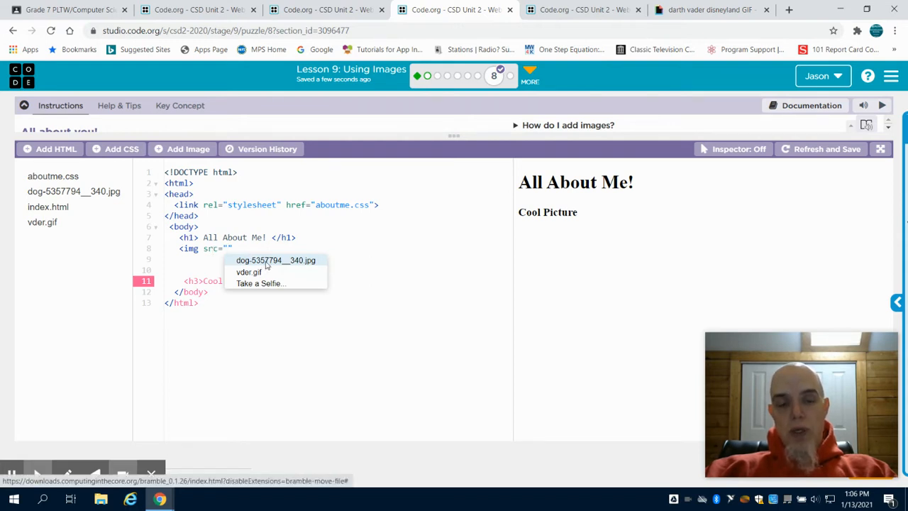
click(276, 259)
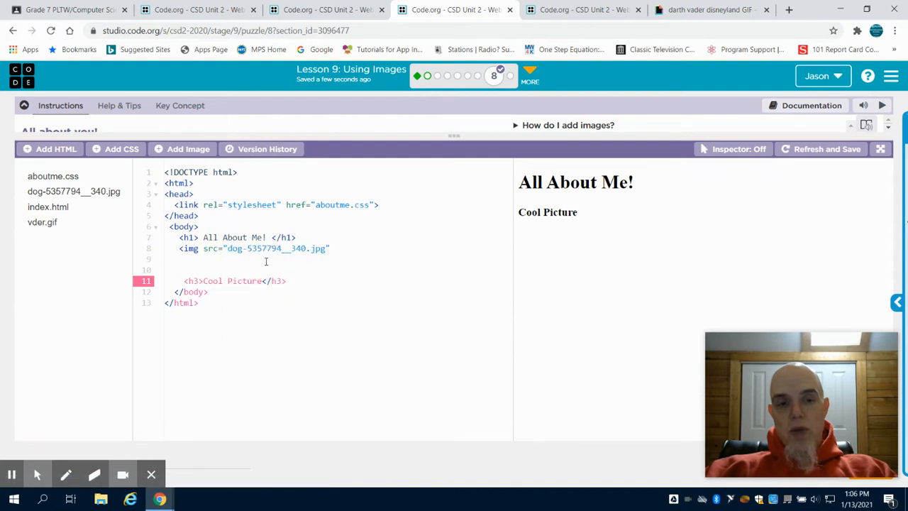
text(a)
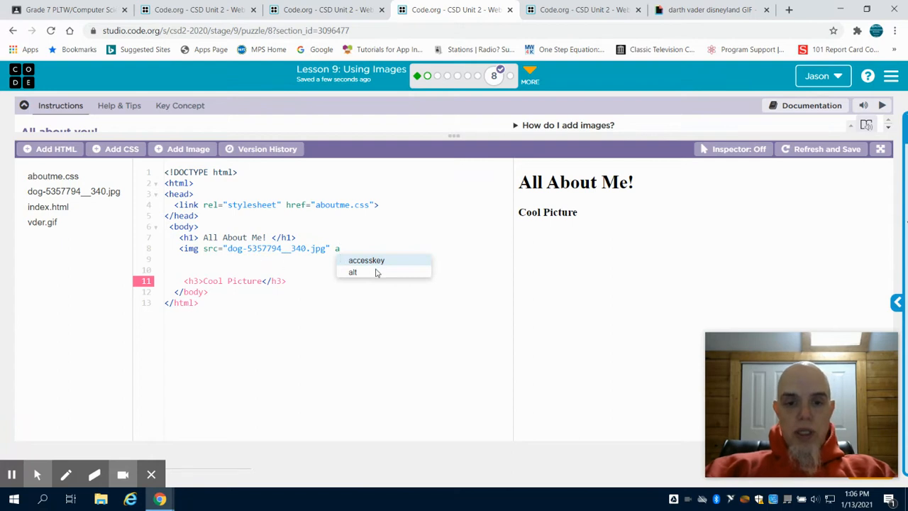
click(352, 271)
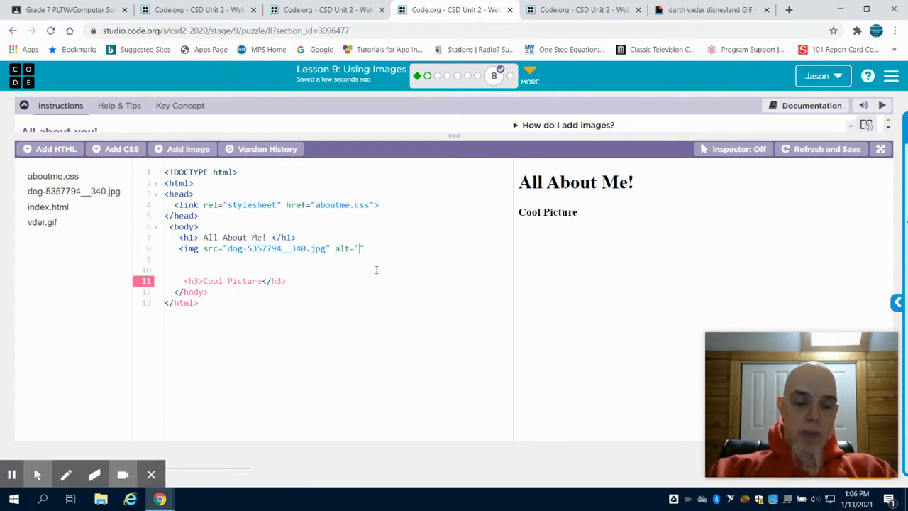
text(dog running")
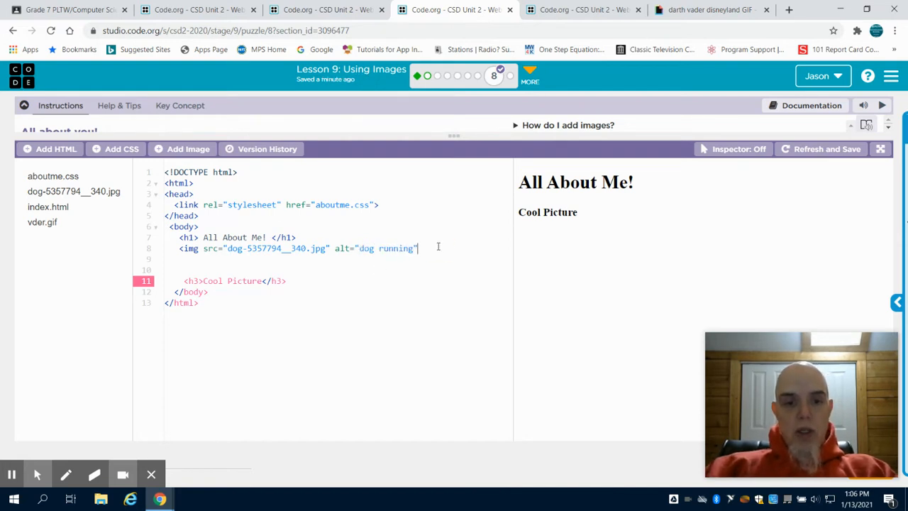
text(>)
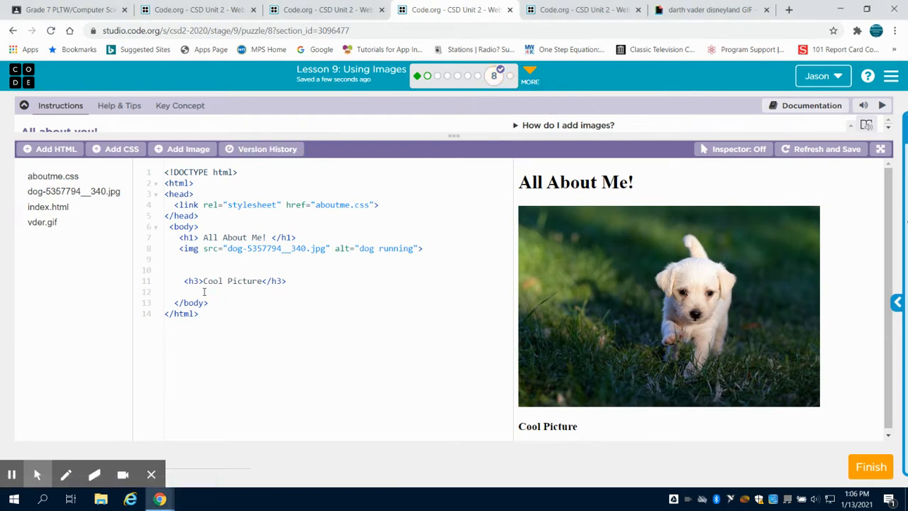
Start an img tag below Cool Picture with vder.gif as its source.
click(183, 291)
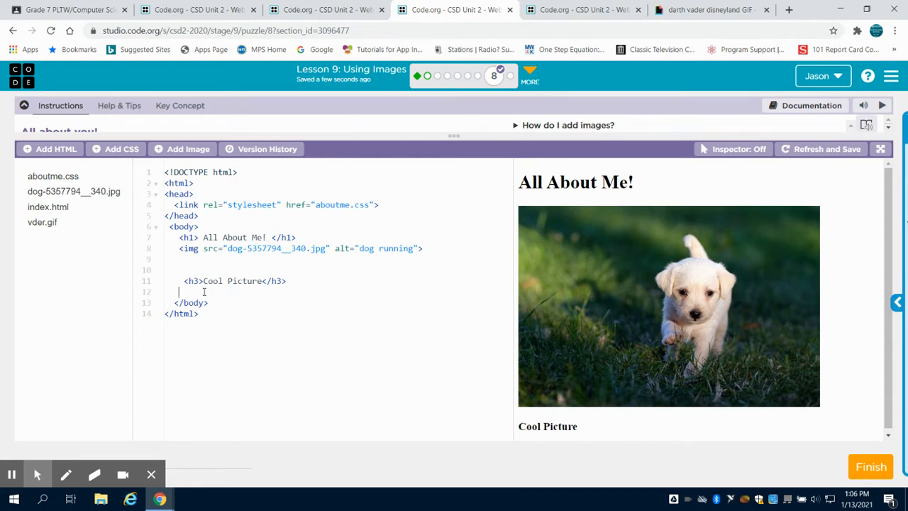
text(<img)
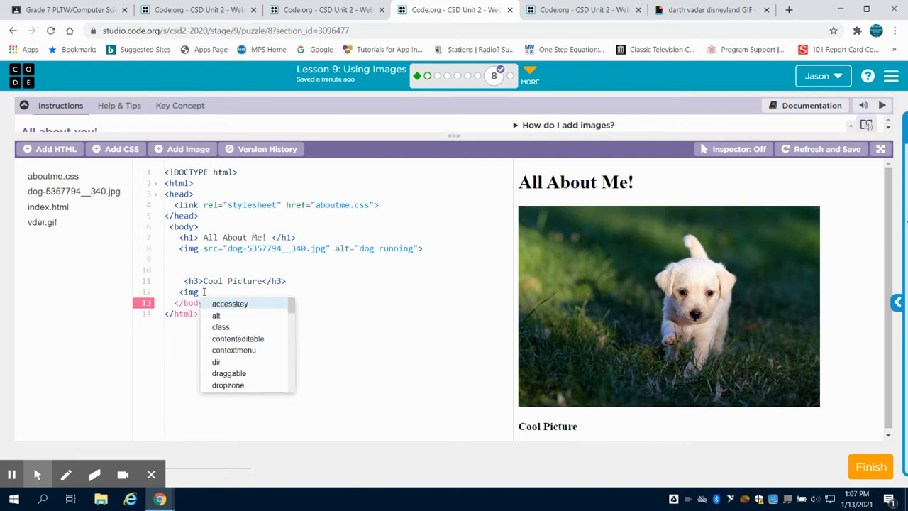
text(src)
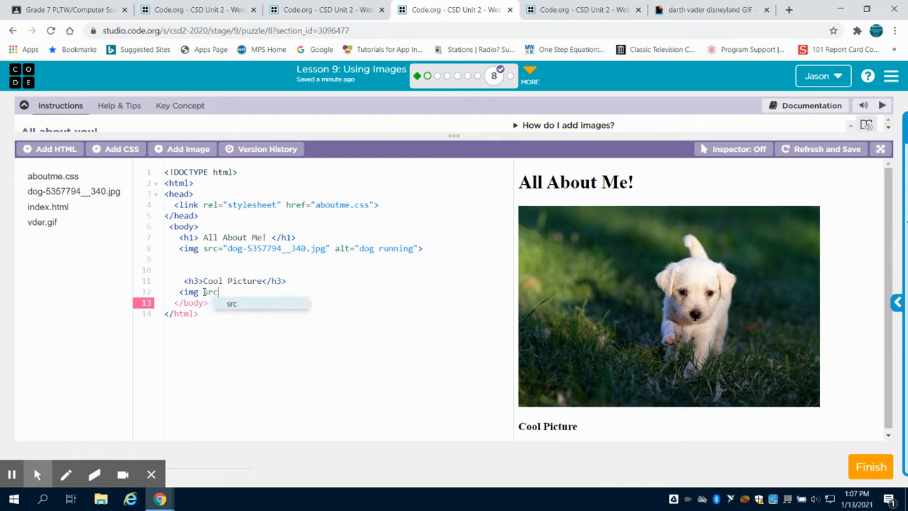
text(="vdr)
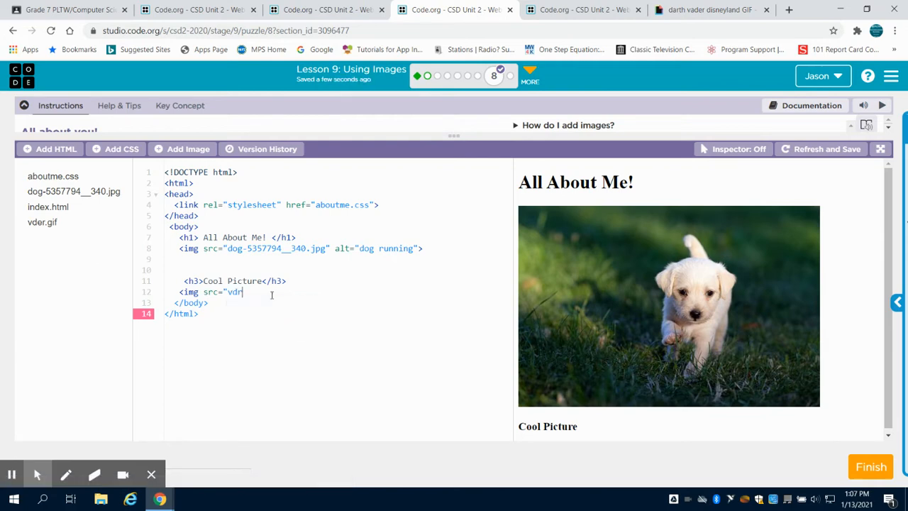
text(er)
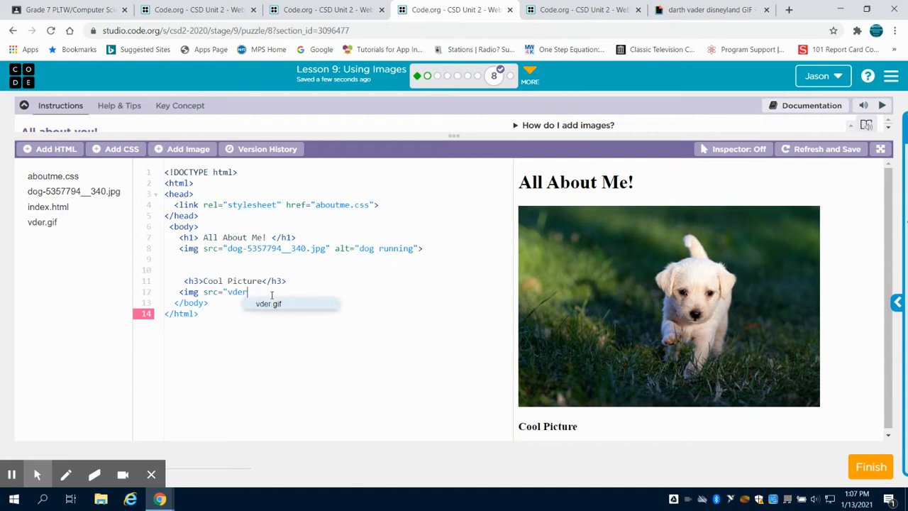
text(.gif)
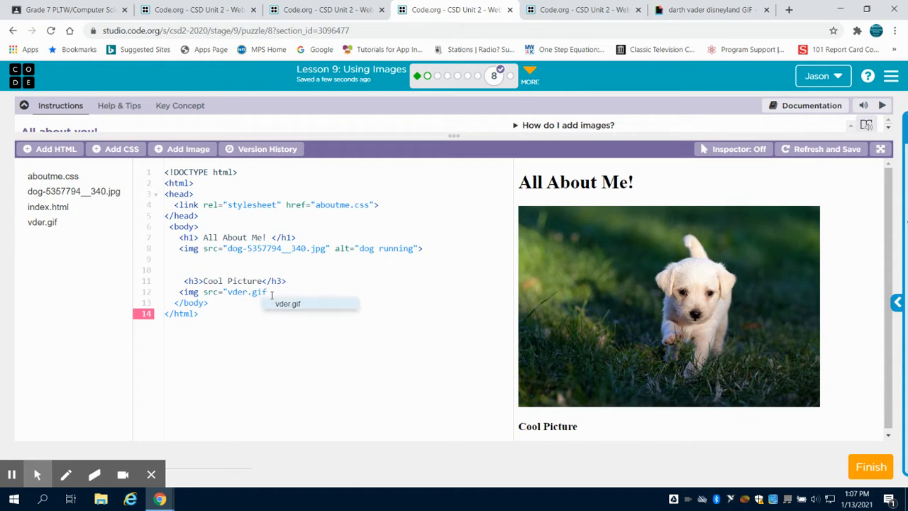
click(268, 291)
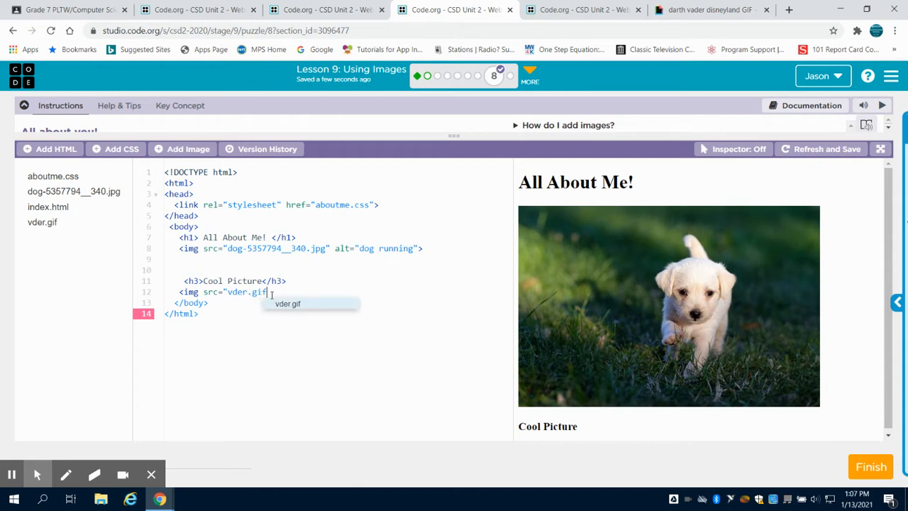
Give the vder.gif image the alt text 'vader riding a ride'.
text(")
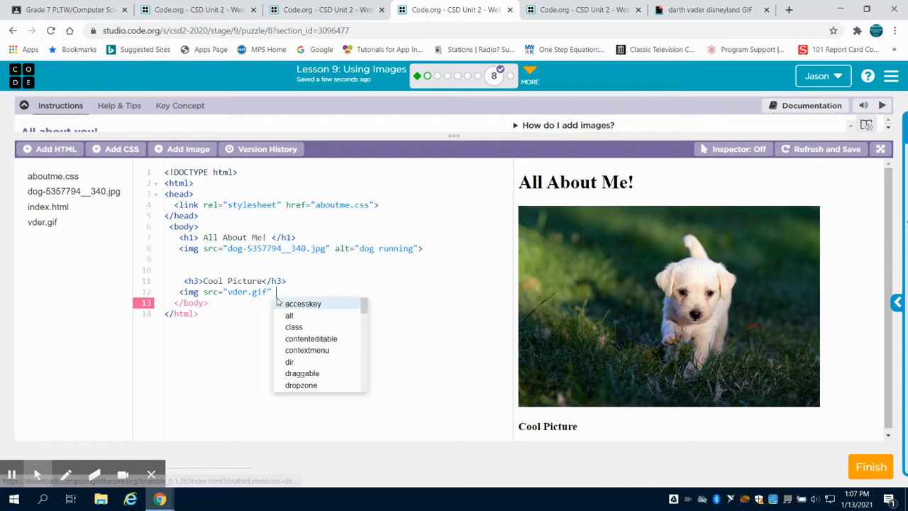
text(alt)
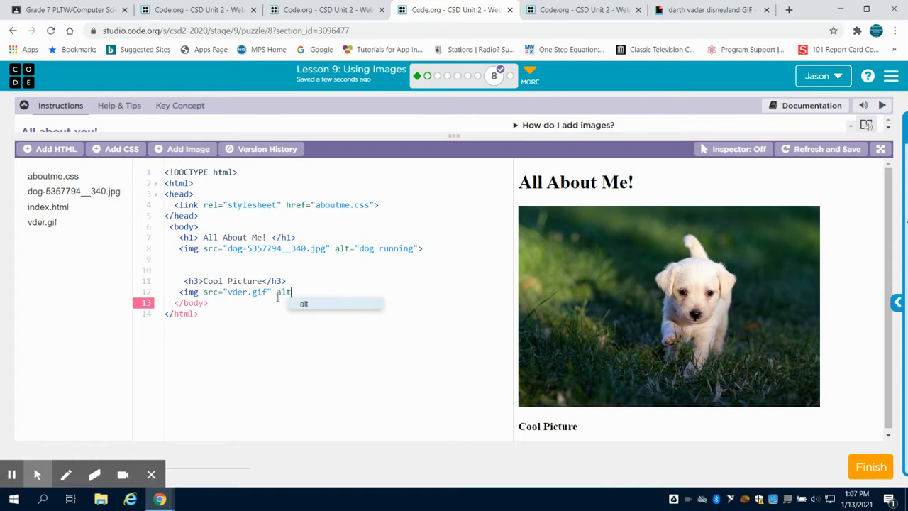
text(=)
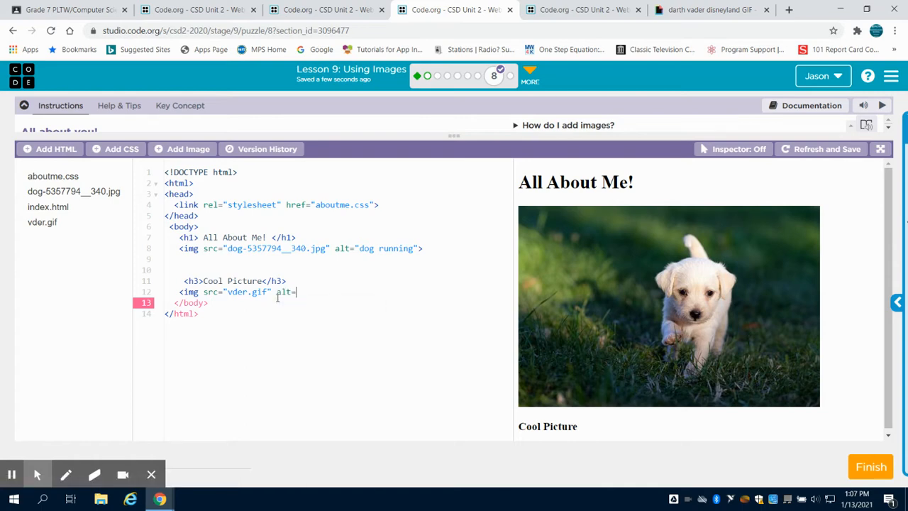
text("vader)
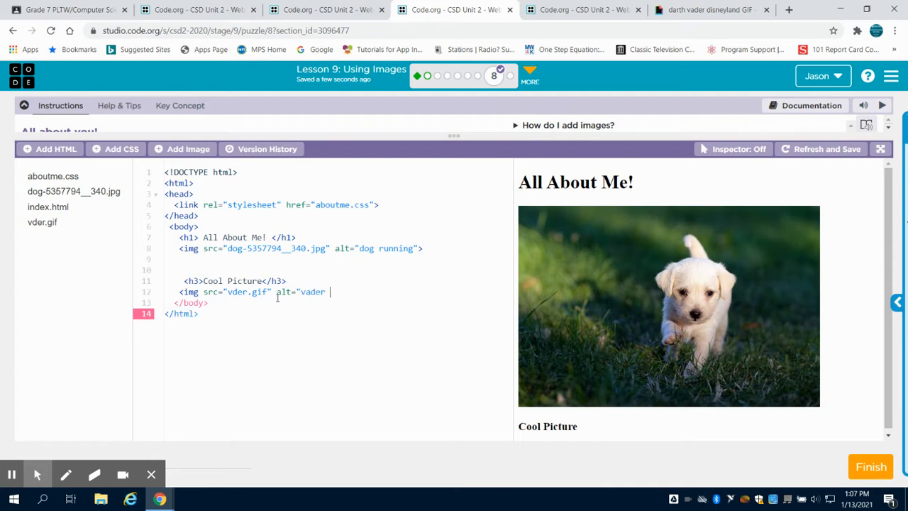
text(riding a ride)
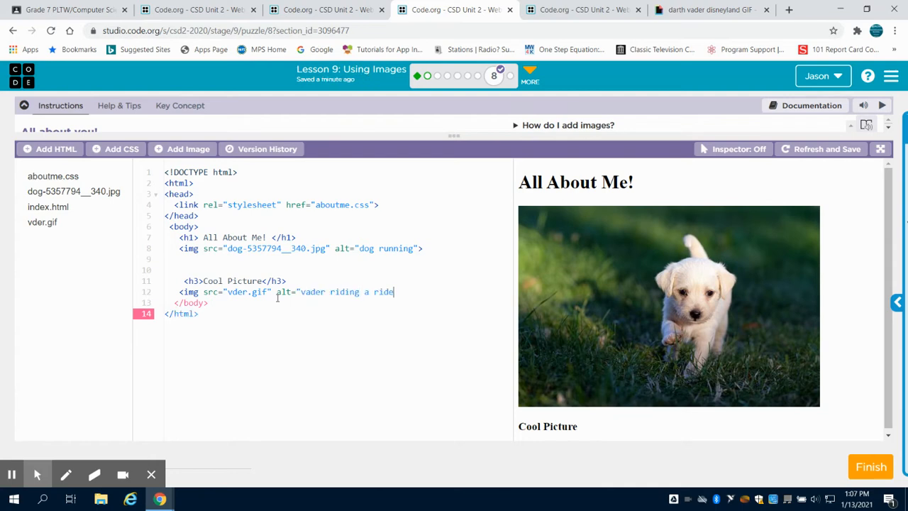
text(")
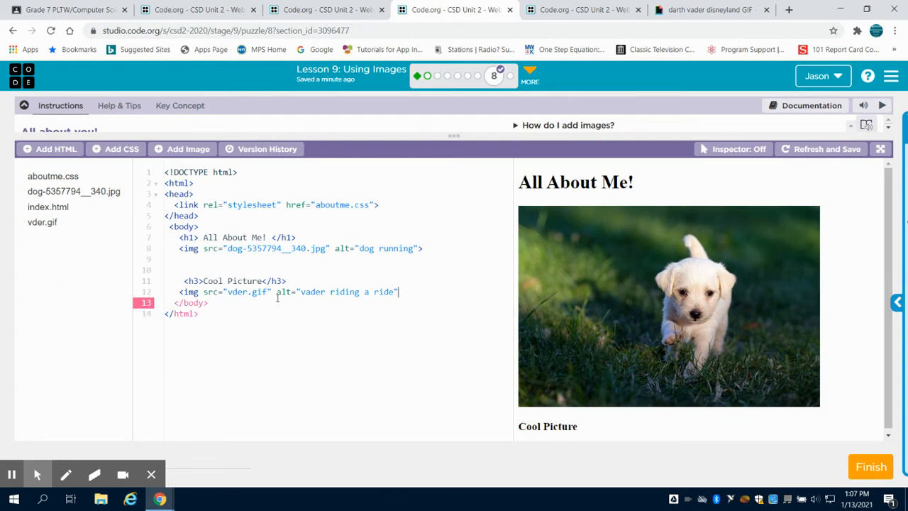
scroll(down, 3)
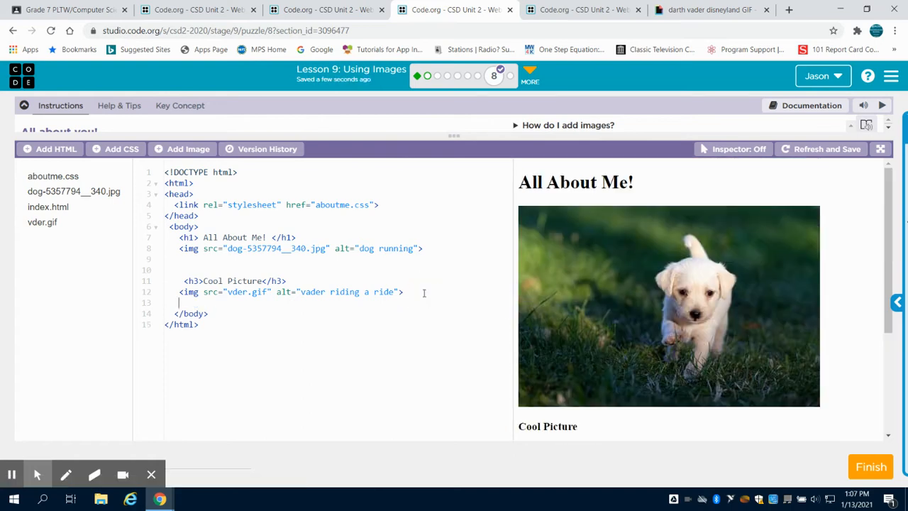
text(<img)
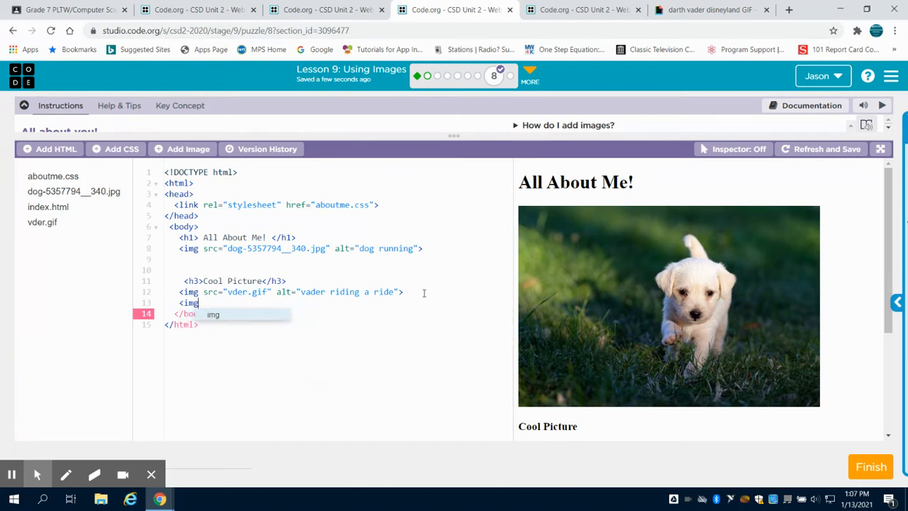
text(src=")
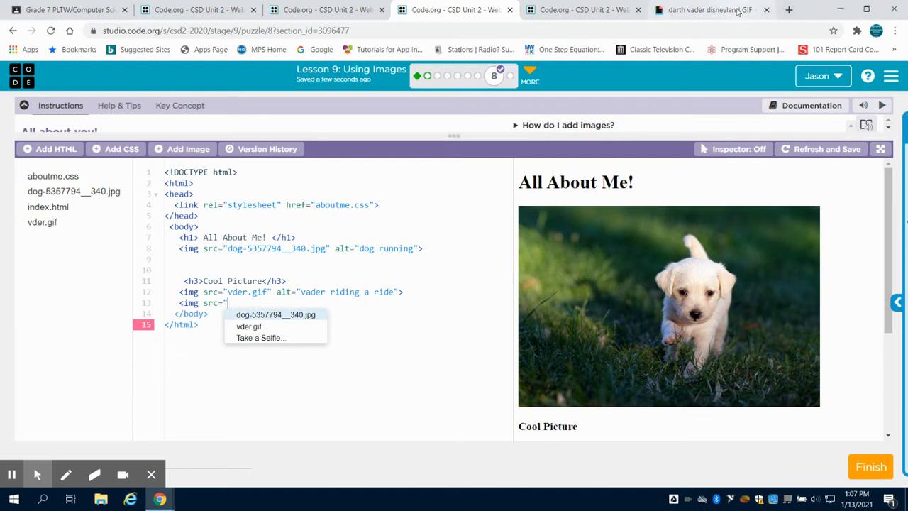
click(710, 9)
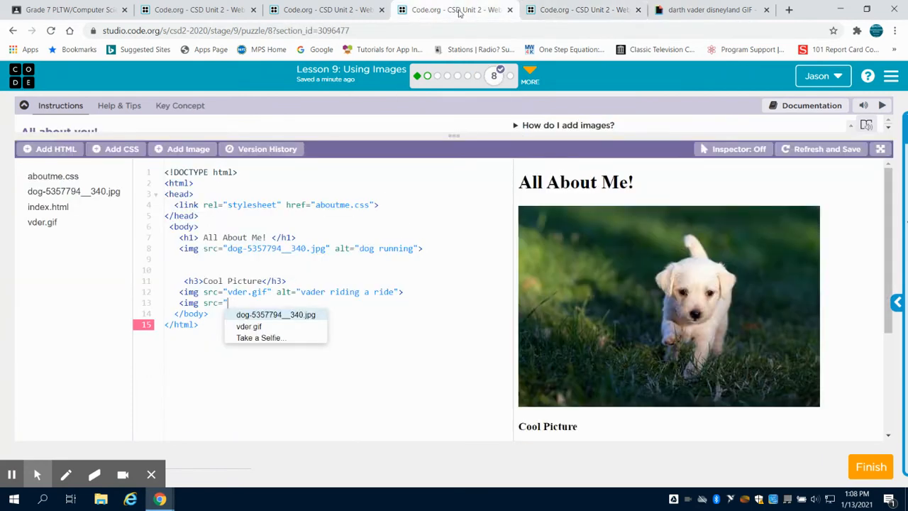
text(https://media.giphy.com/media/IanFmeK1ch9Cg/giphy.gif>)
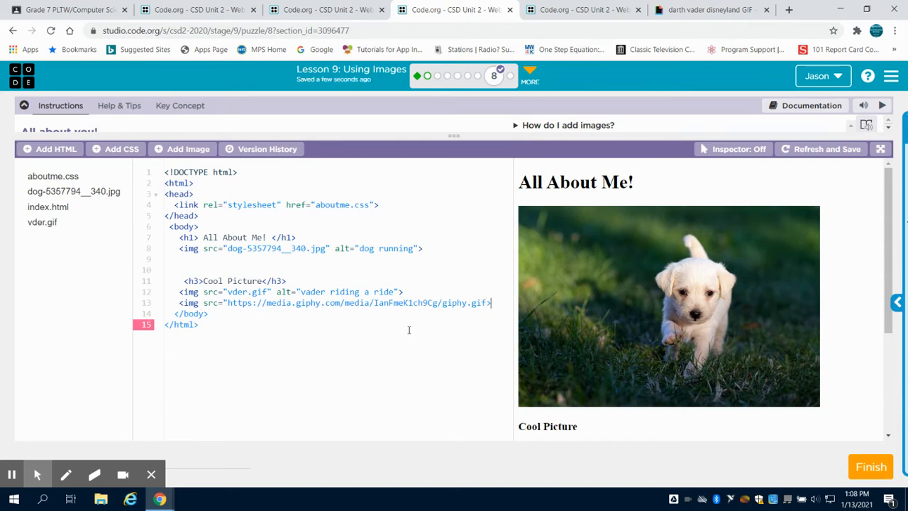
Refresh the preview to show the new images.
click(487, 304)
text(")
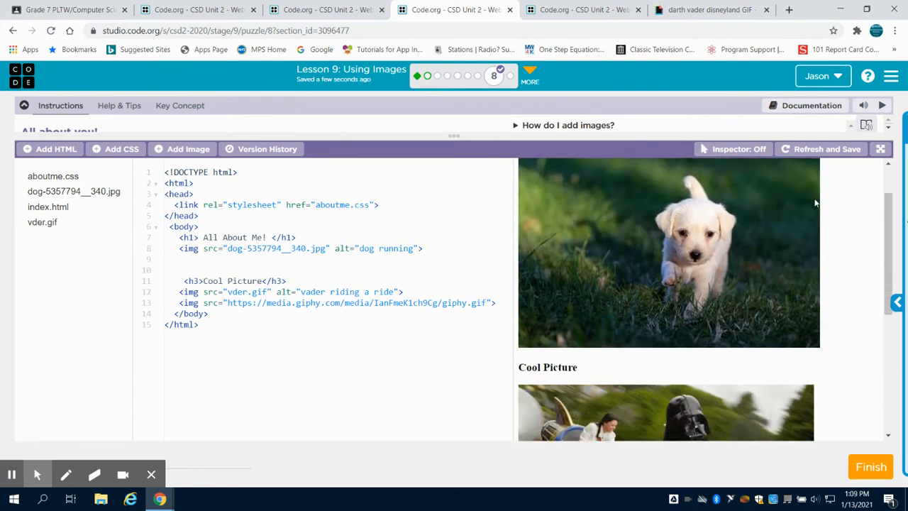
scroll(down, 3)
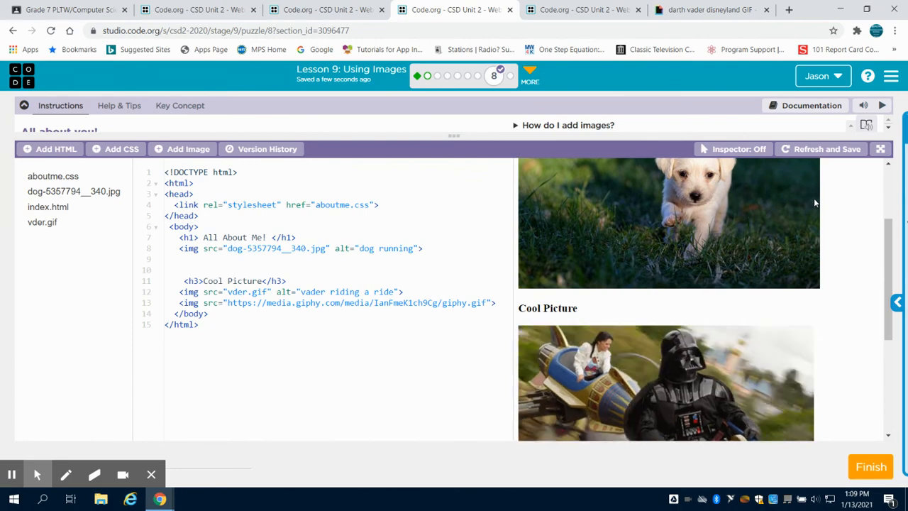
scroll(down, 3)
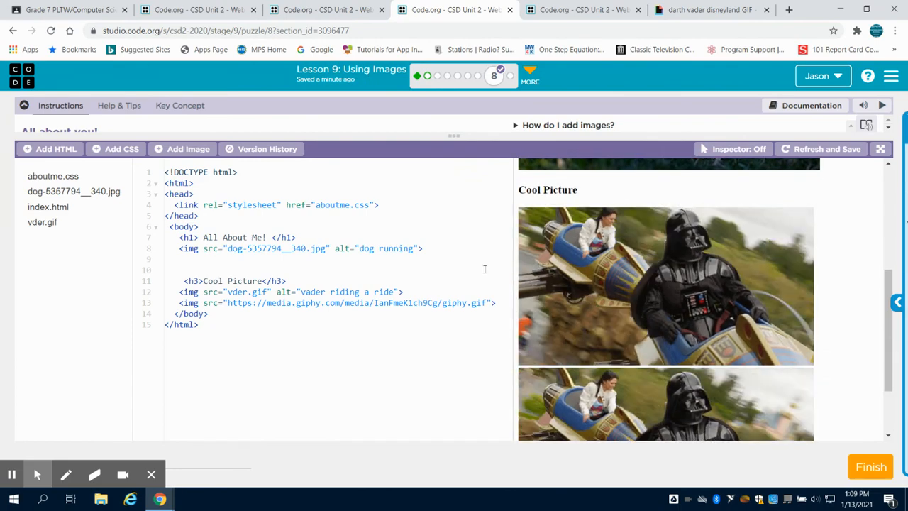